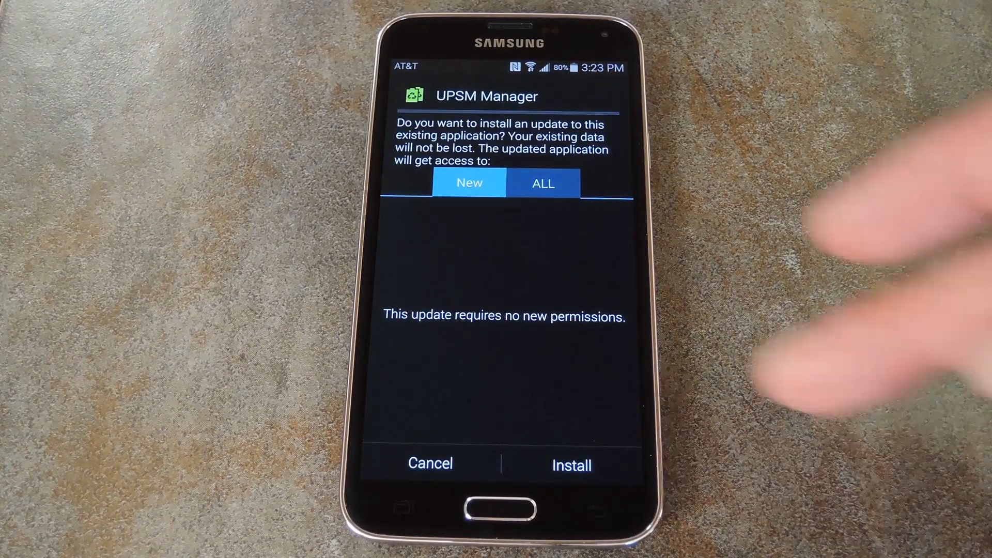
Install the UPSM Manager update from the Package Installer prompt
click(570, 465)
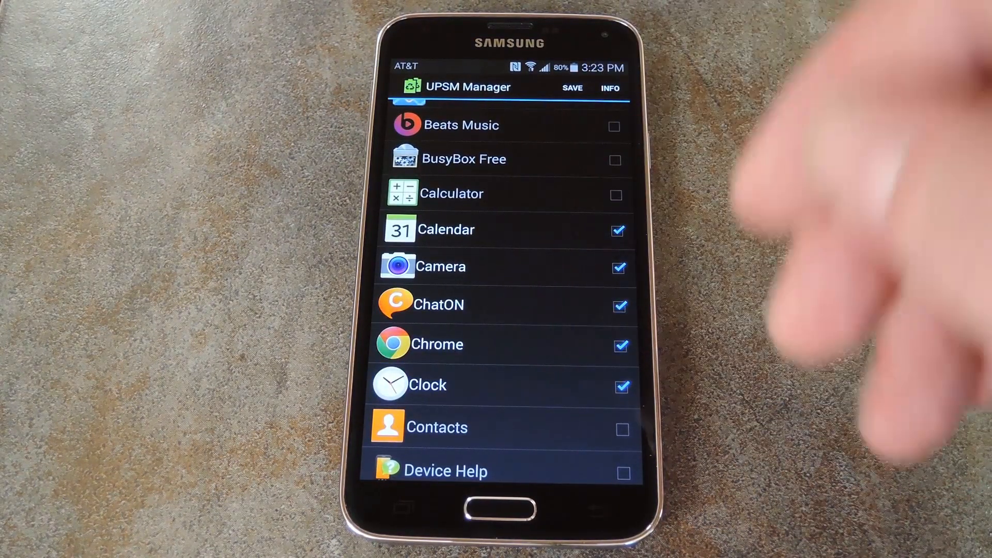
Tick Calculator, Contacts, Device Help and Drive in the allowed-apps list
scroll(down, 3)
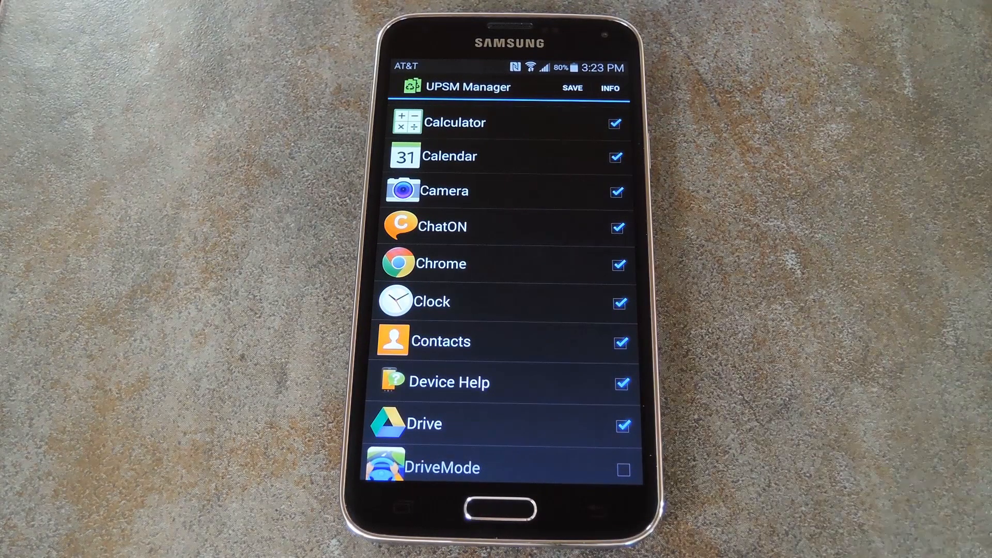
Save the allowed-app list and grant UPSM Manager the Superuser permission it requests
click(571, 88)
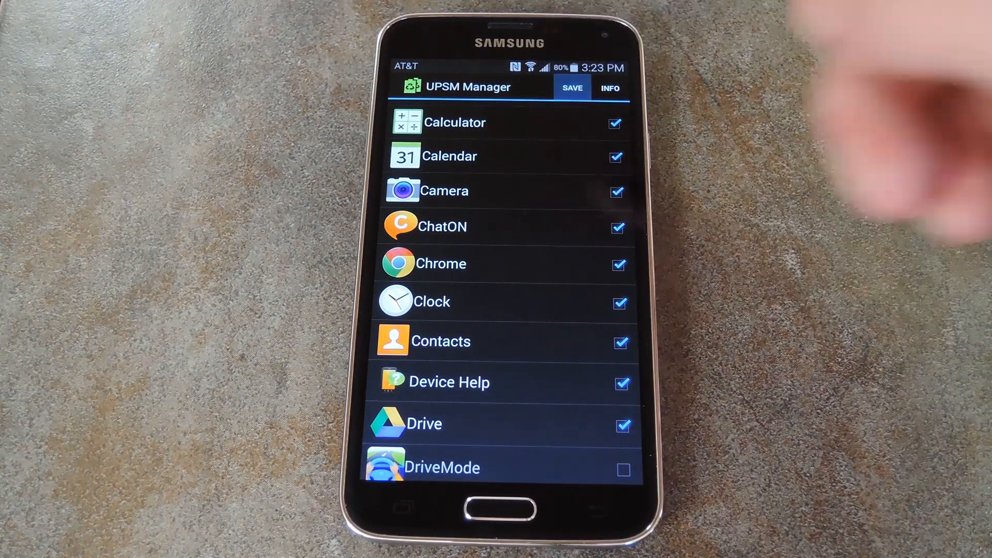
click(571, 87)
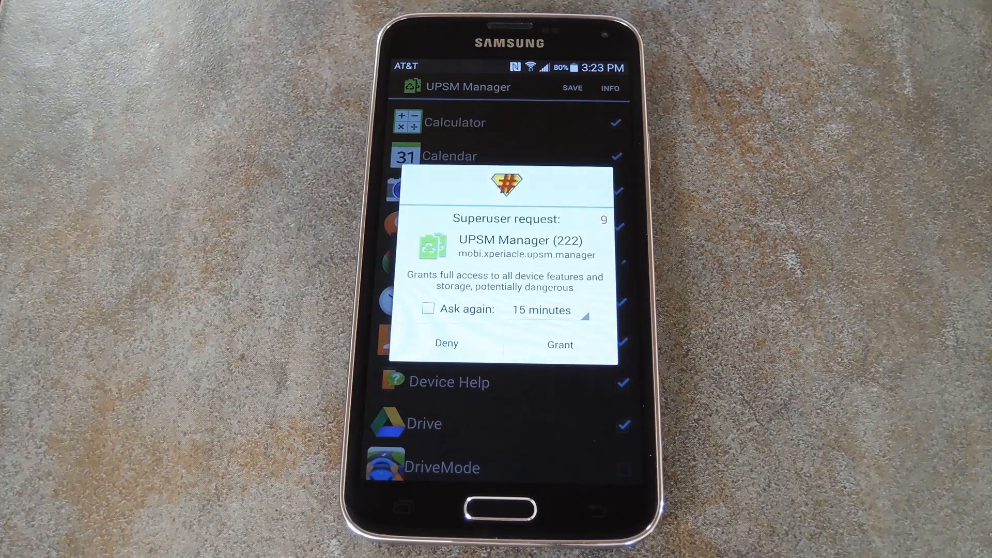
click(559, 345)
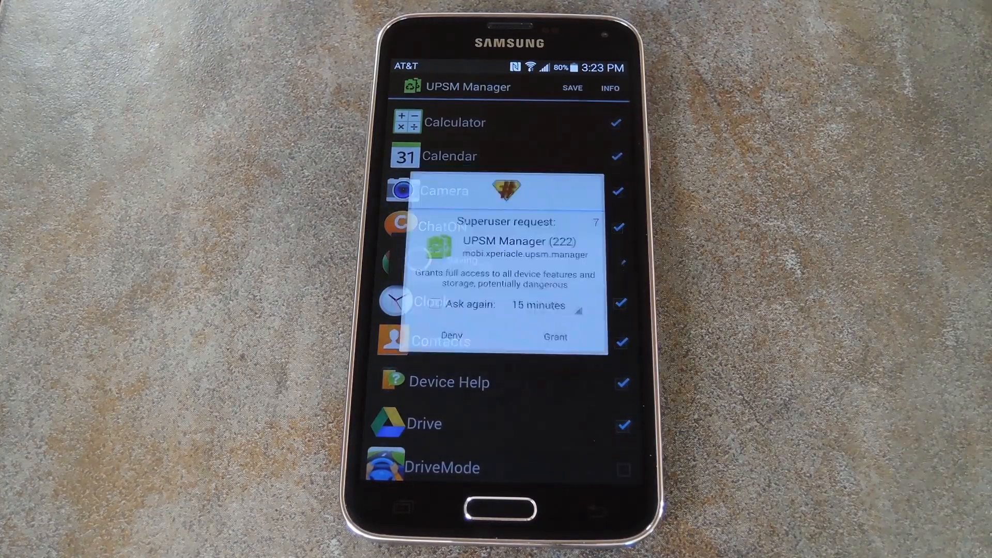
click(555, 337)
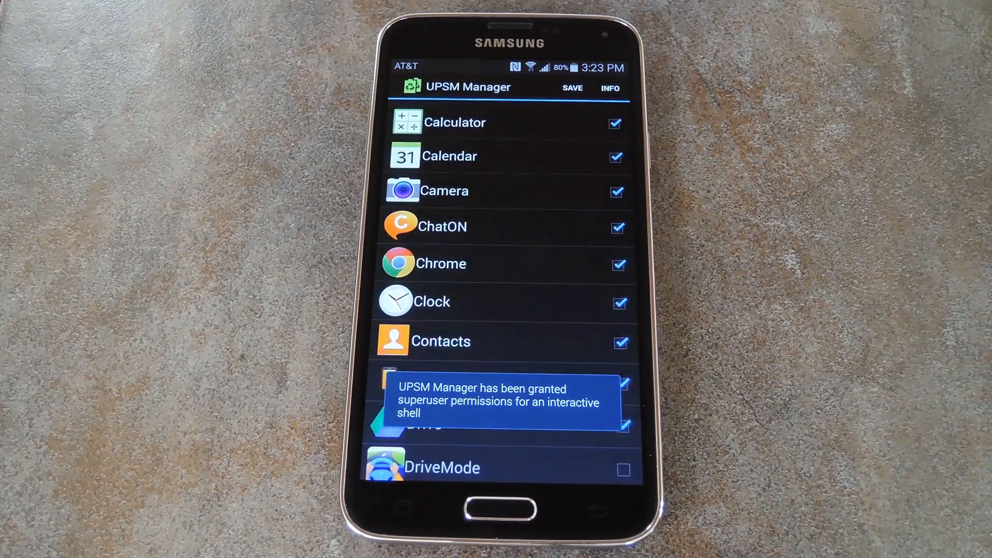
click(571, 88)
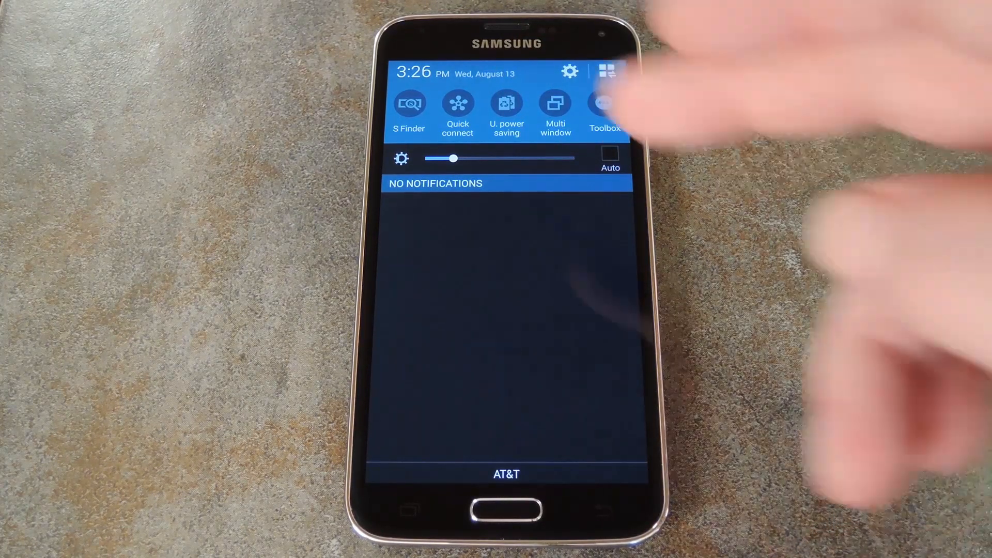
Enable U. power saving from quick settings and confirm, turning the home screen grayscale
click(505, 104)
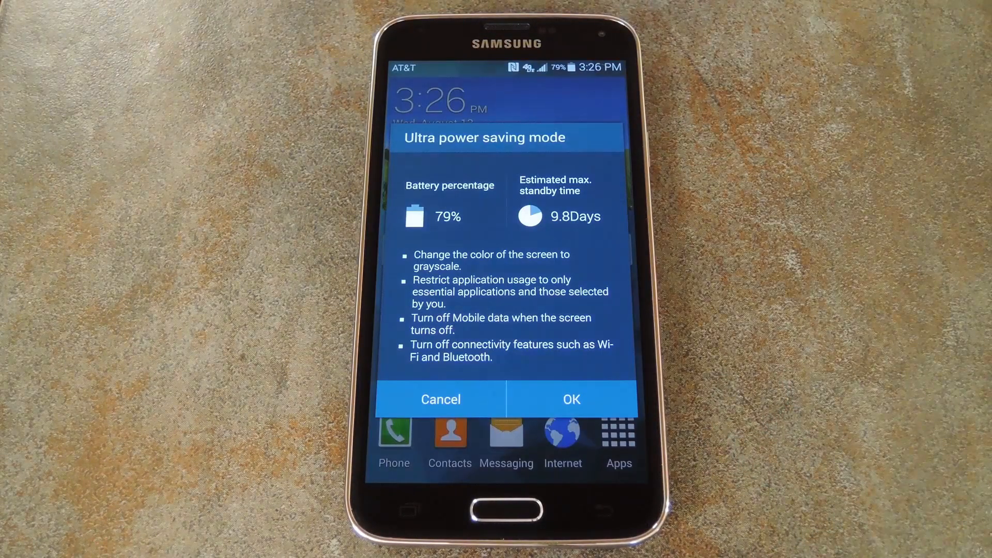
click(440, 399)
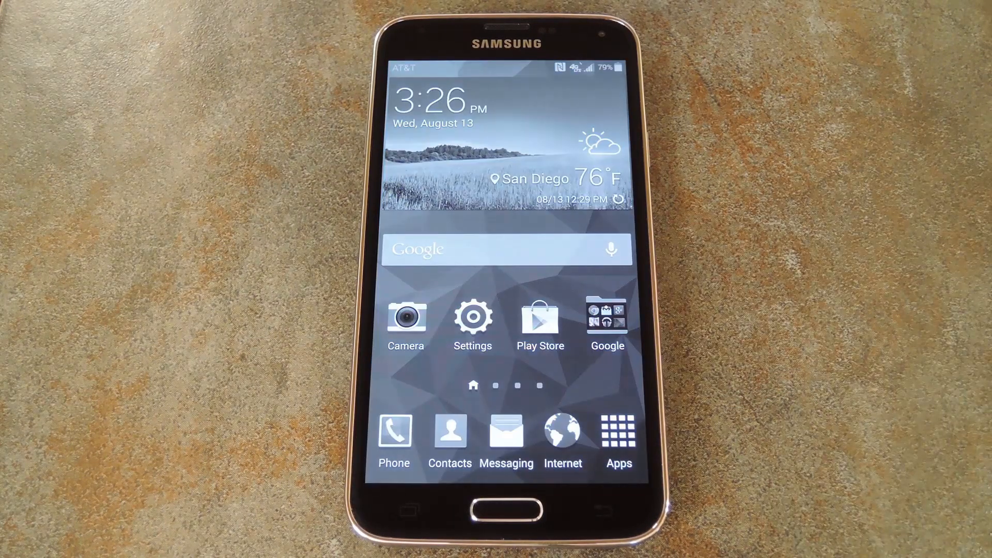